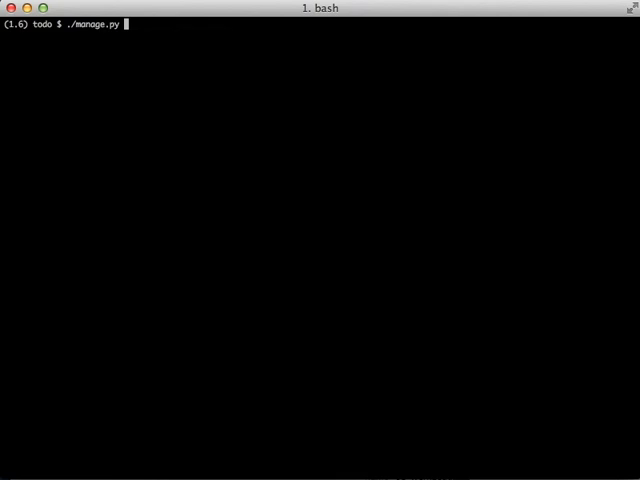
- Run manage.py to list its commands, then install django-extensions with pip
key("Return")
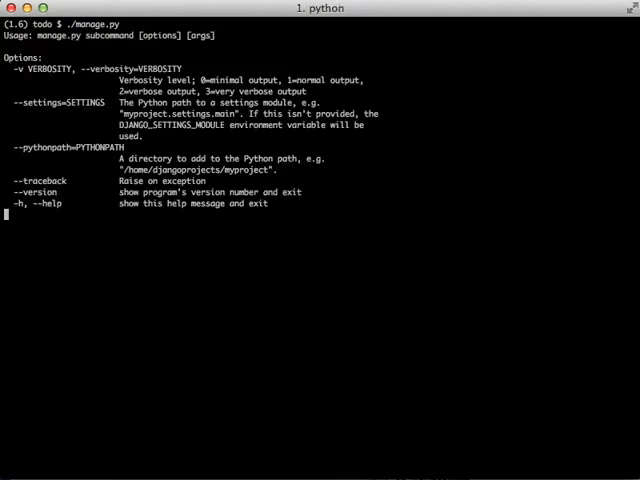
key("Return")
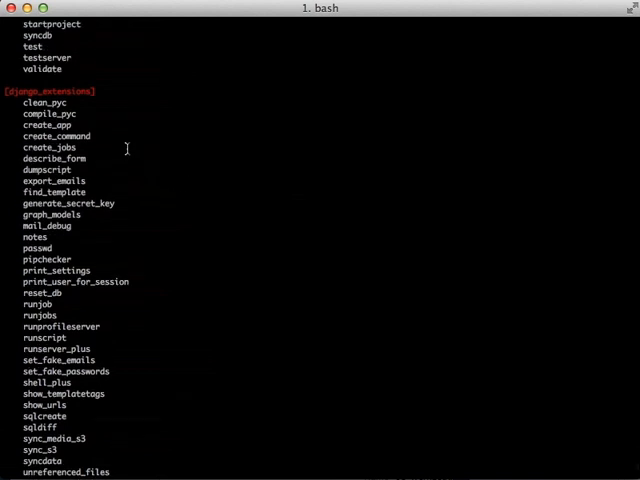
scroll("down", 3)
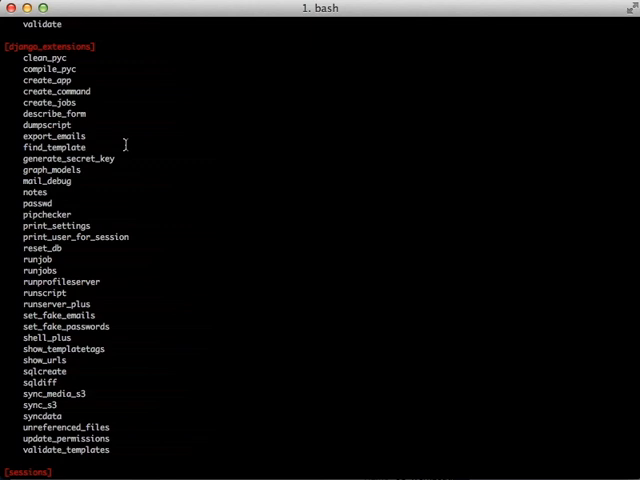
scroll("down", 3)
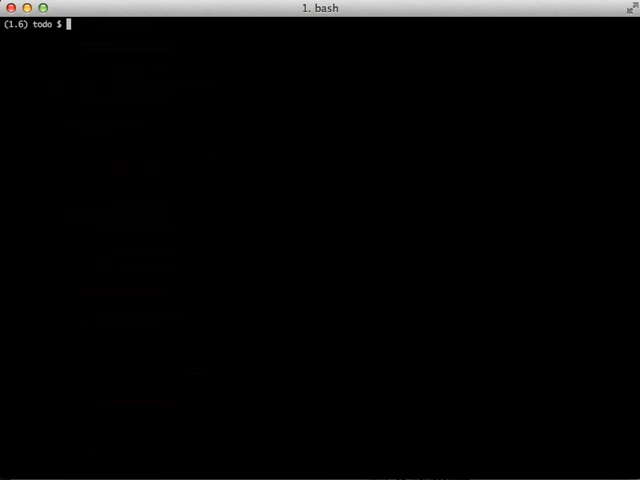
type("pip install django-ext")
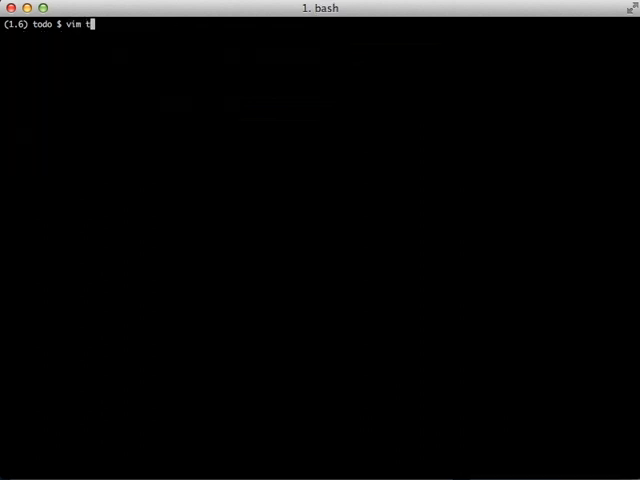
- Edit todo/settings.py in Vim and add 'django_extensions', to INSTALLED_APPS
type("odo/settings.py")
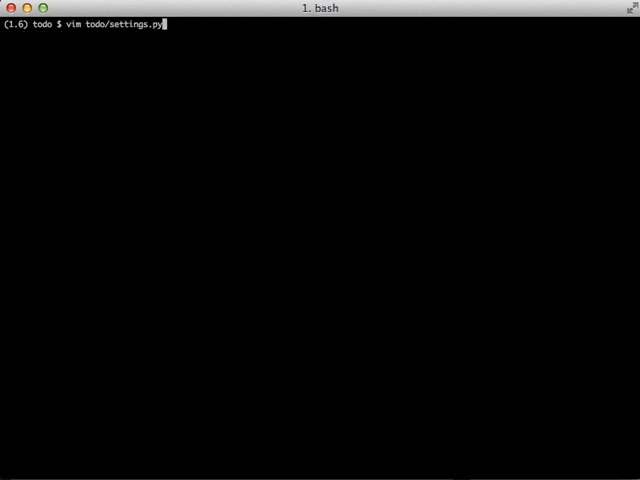
key("Return")
type("'d")
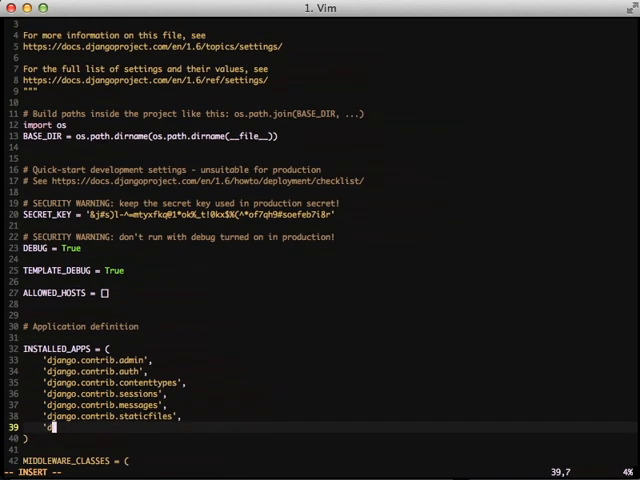
type("jango_exten")
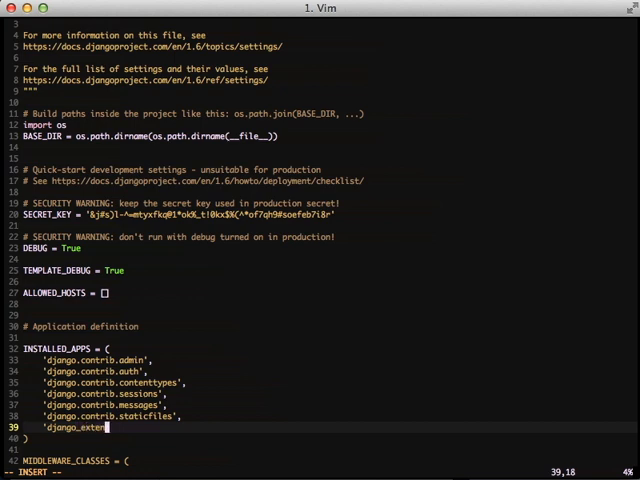
type("sions',")
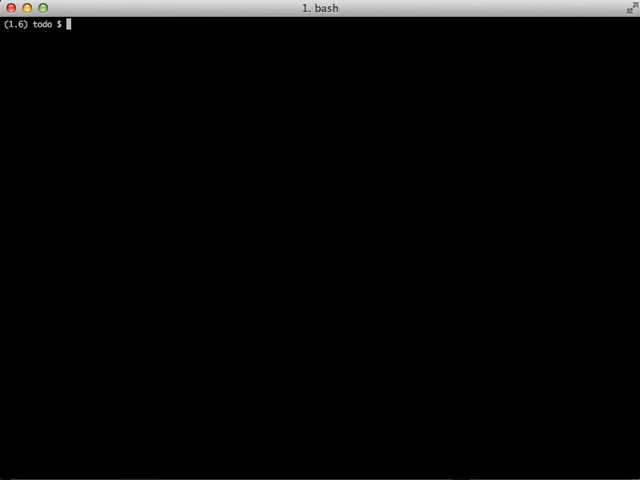
type("./manage.py")
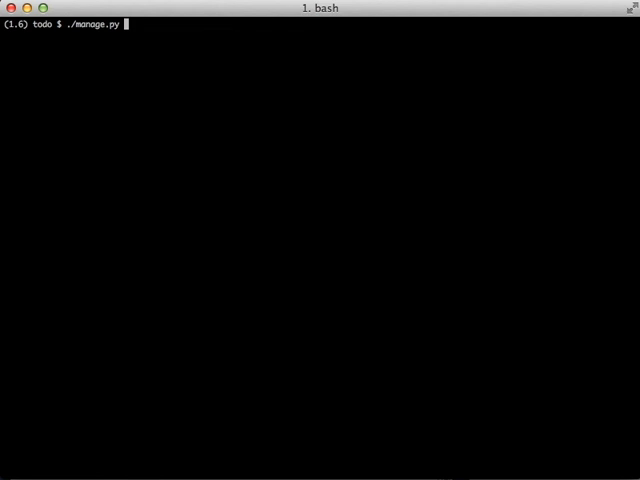
type("passw")
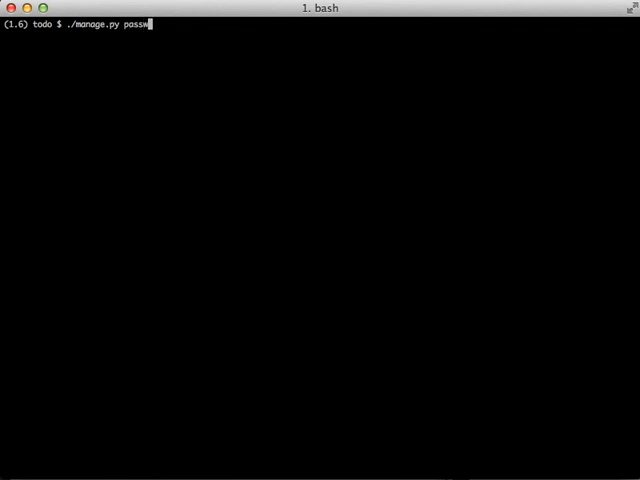
type("d percent20")
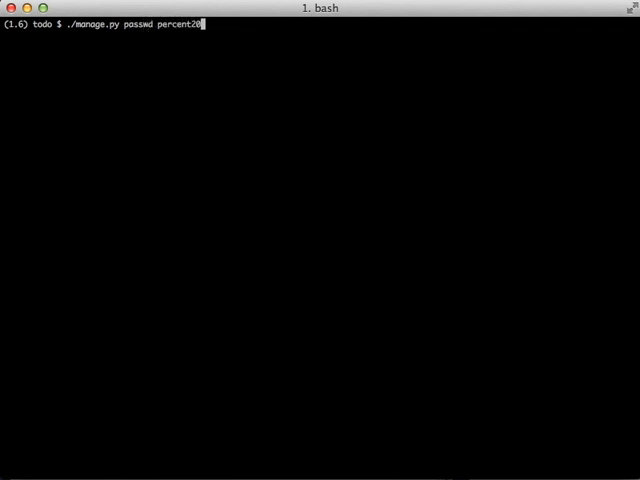
key("Return")
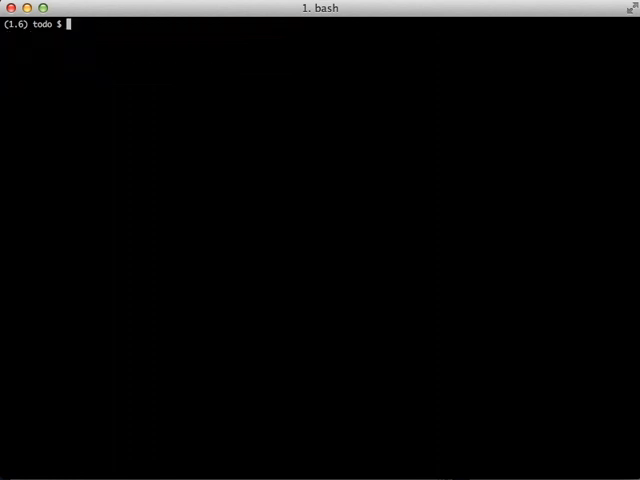
- Run ./manage.py generate_secret_key to print a new key, then start a ./manage.py show command
type("./manage.py g")
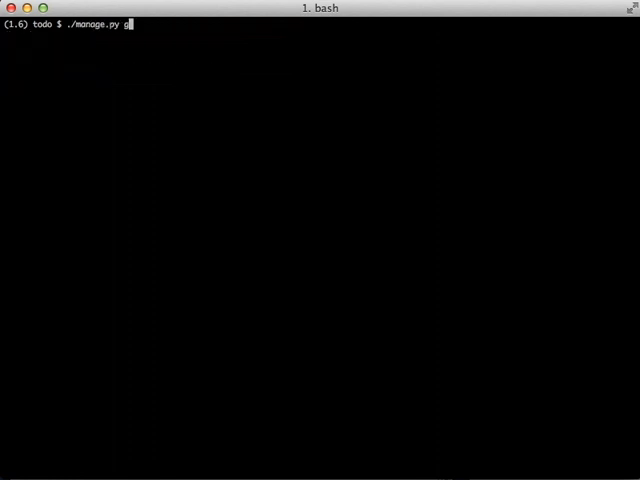
type("enerate_se")
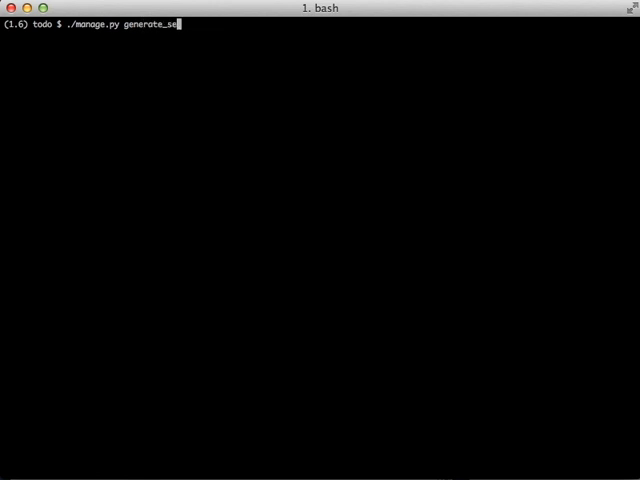
type("cret_key")
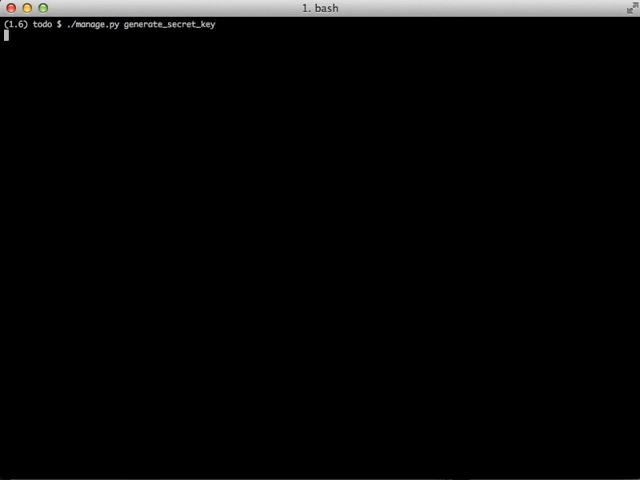
key("Return")
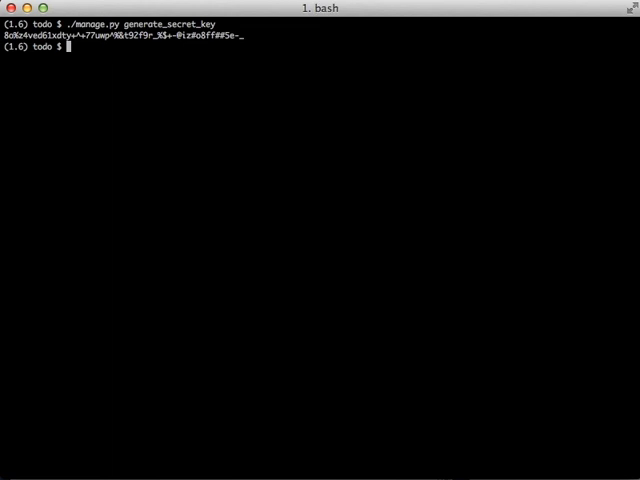
type("./mo")
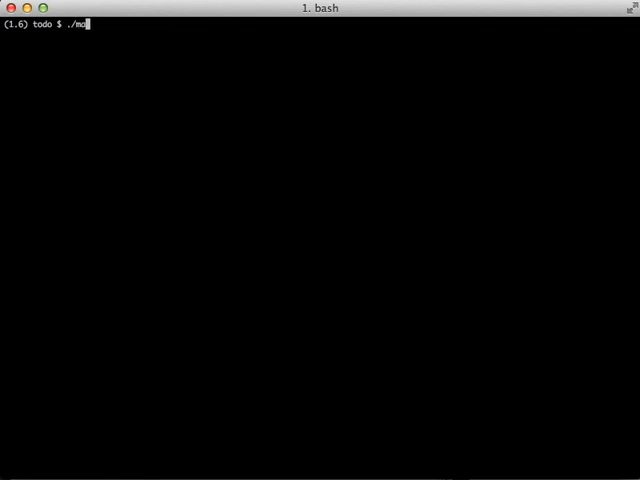
type("nage.py show")
type("vim m")
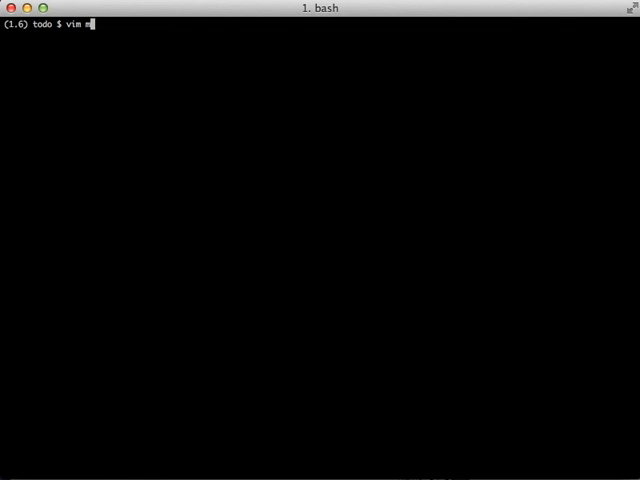
- In task/models.py import TitleSlugDescriptionModel and TimeStampedModel from django_extensions.db.models
type("task/mo")
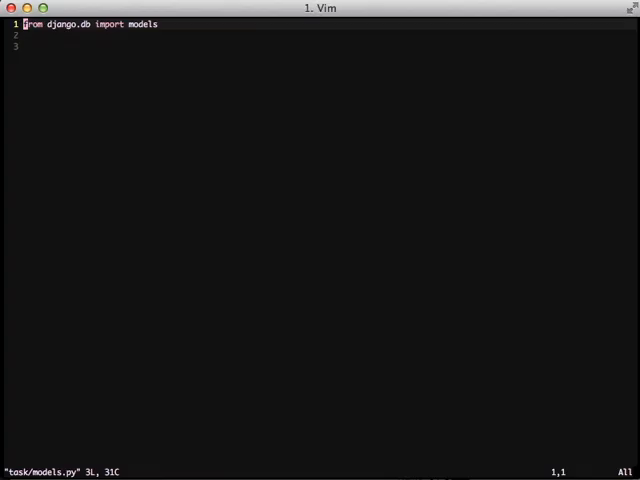
type("from djang")
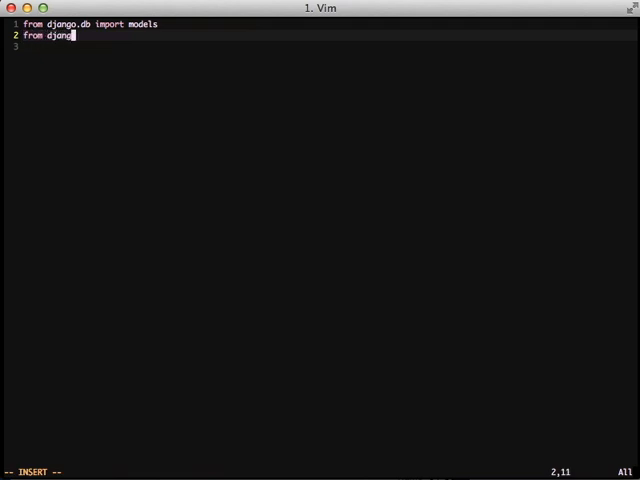
type("_extensions")
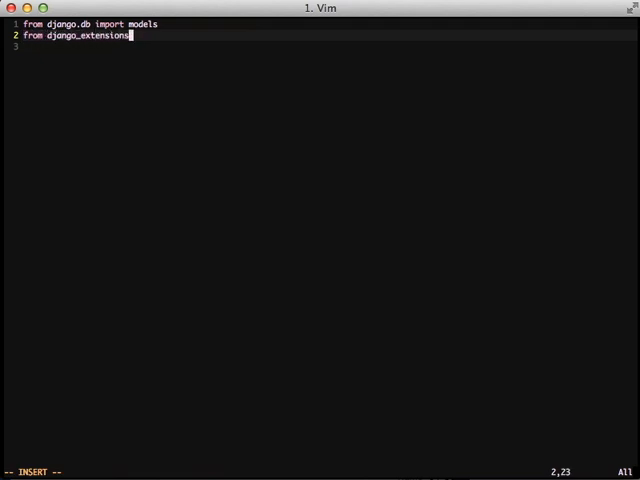
type(".db.models import (")
left_click(330, 46)
type("TitleS")
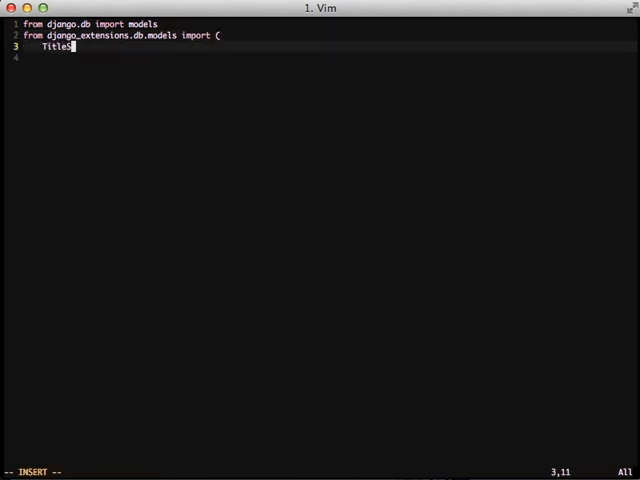
type("lugDescr")
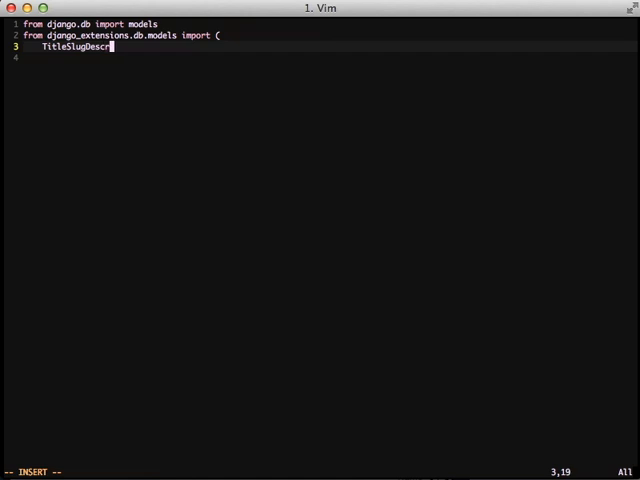
type("iptionModel")
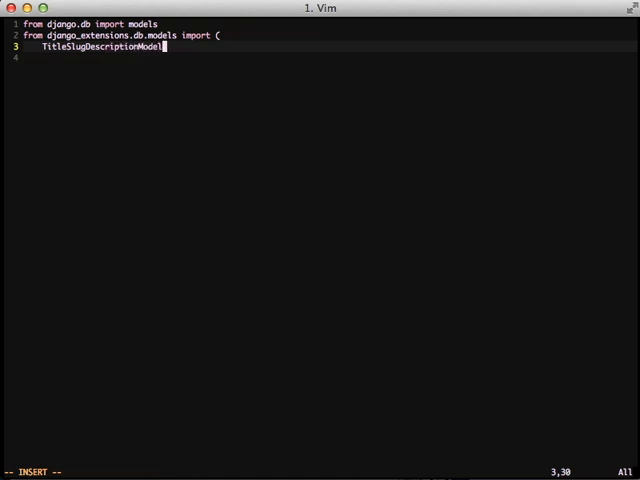
type(", TimeStampedModel)")
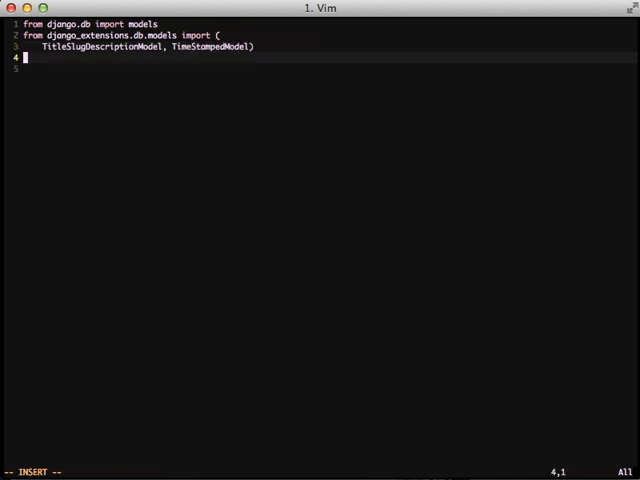
- Declare class Task(TitleSlugDescriptionModel, TimeStampedModel)
type("c")
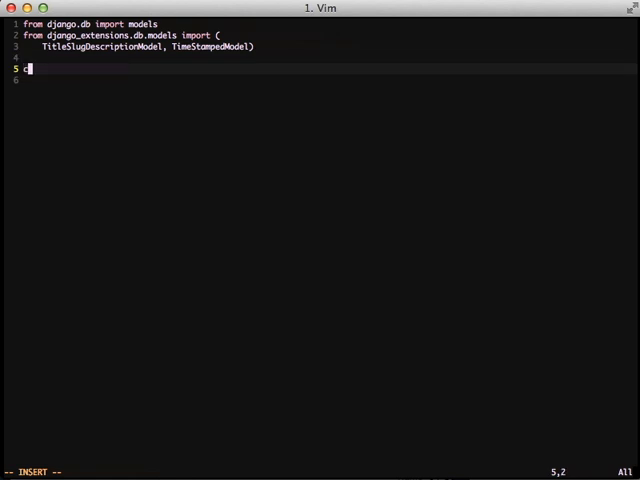
type("lass Task")
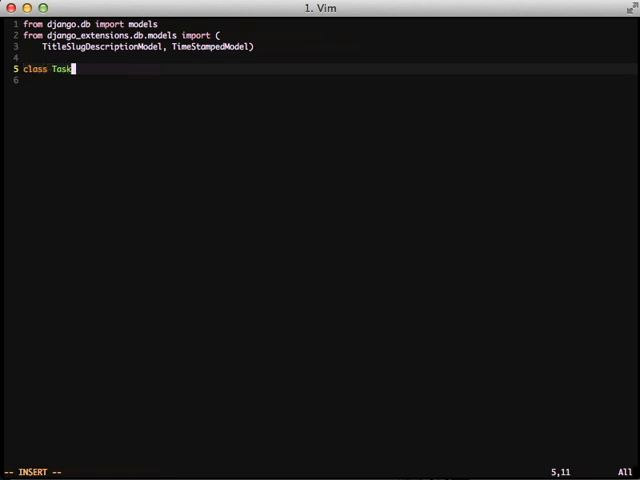
type("(TitleSlugDescriptionModel")
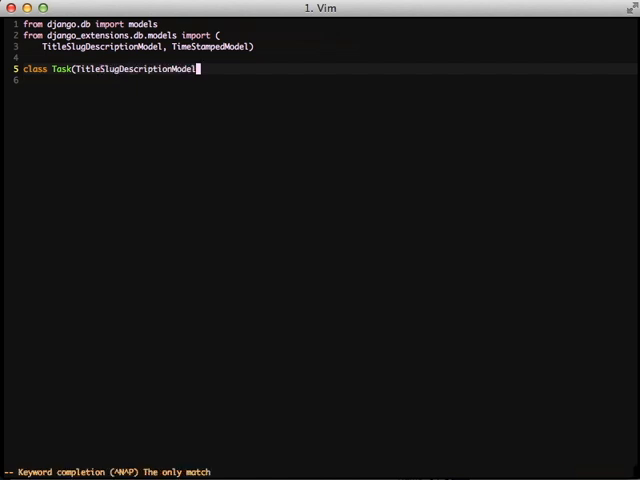
type(", TimeStampedModel):")
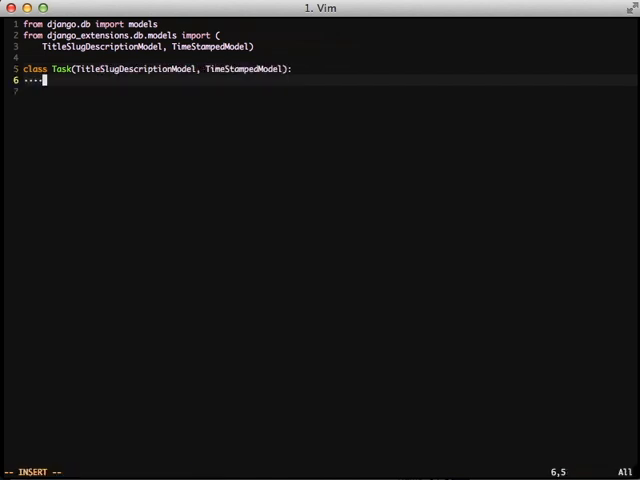
- Add completed = models.BooleanField(default=False) to Task and save the file
type("completed")
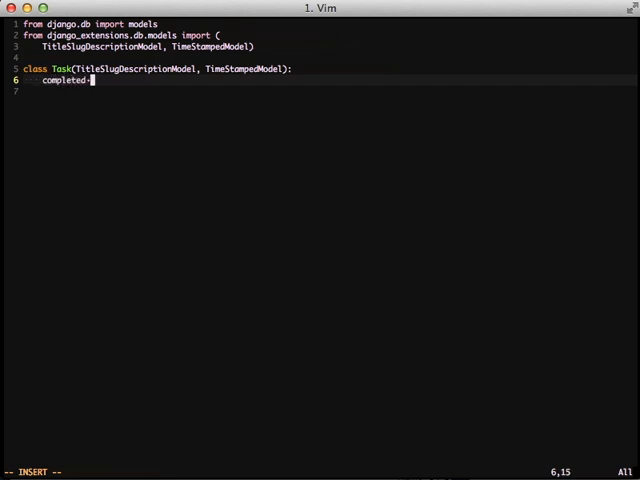
type("= models.")
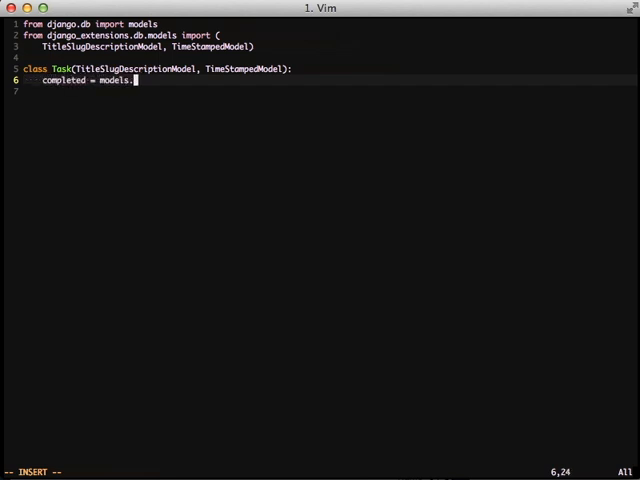
type("Boolean")
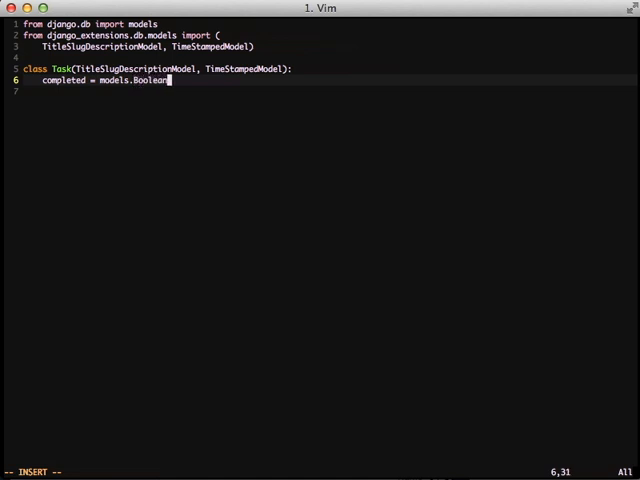
type("Field")
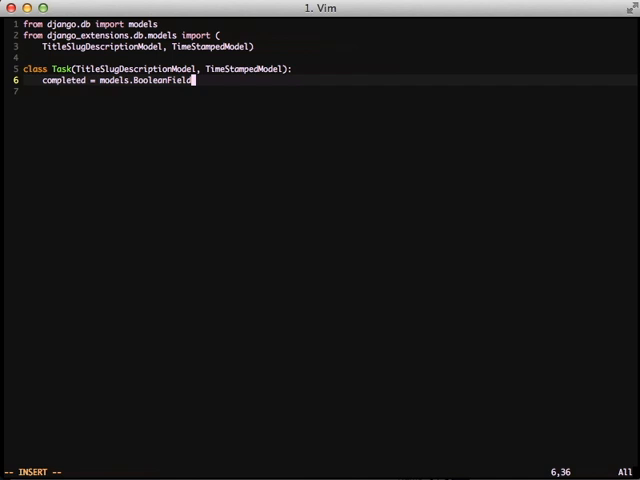
type("(default=")
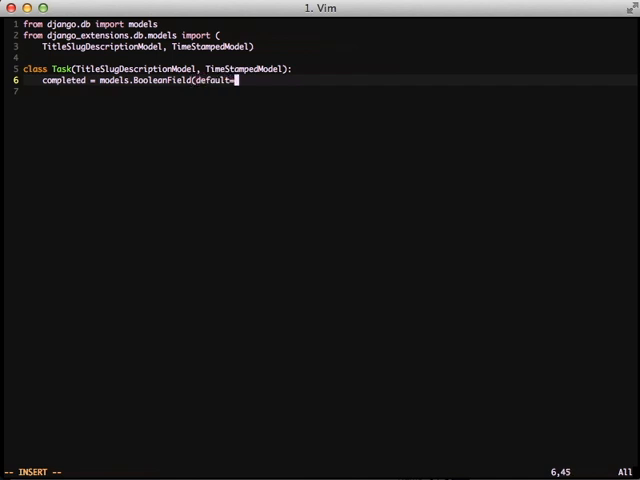
type("False)")
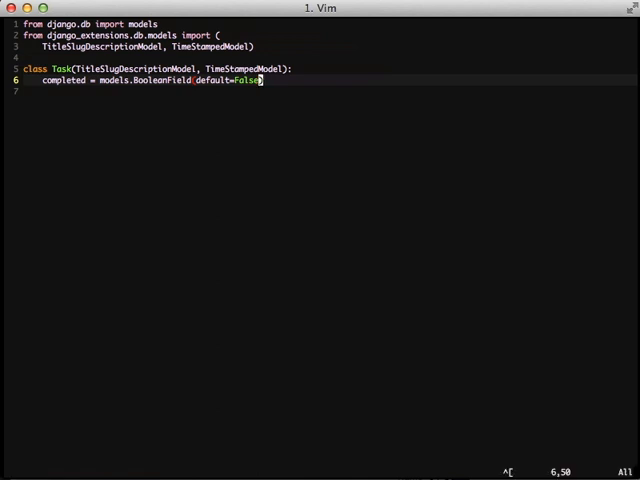
key("Escape")
type("./m")
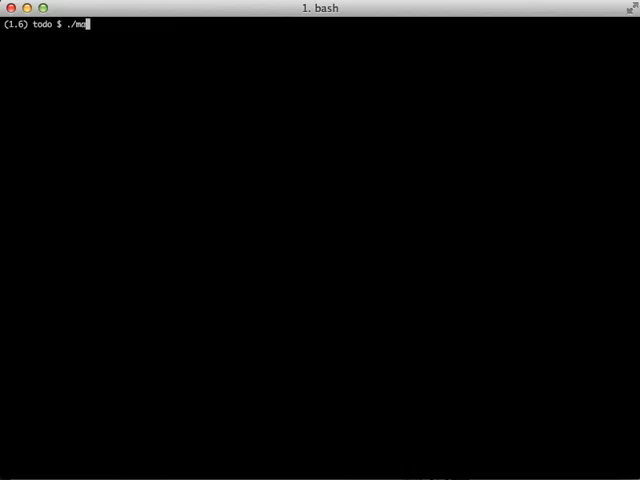
- Run ./manage.py syncdb, then pip install ipython ipdb
type("anage.py syncdb")
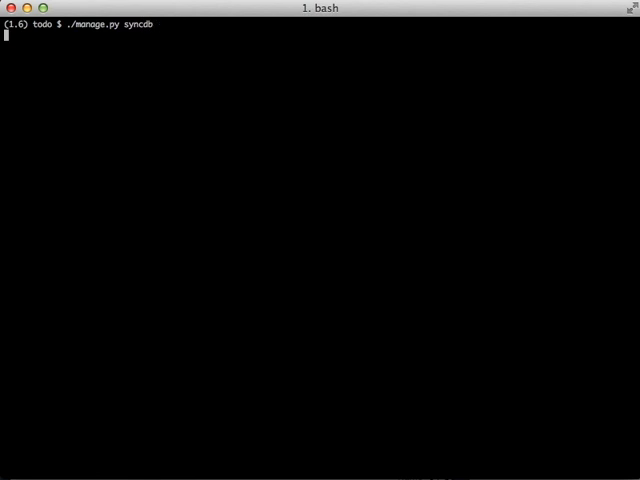
key("Return")
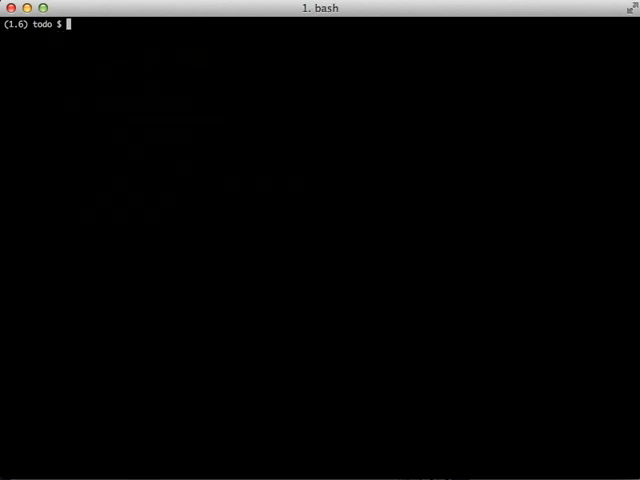
type("pip install ipy")
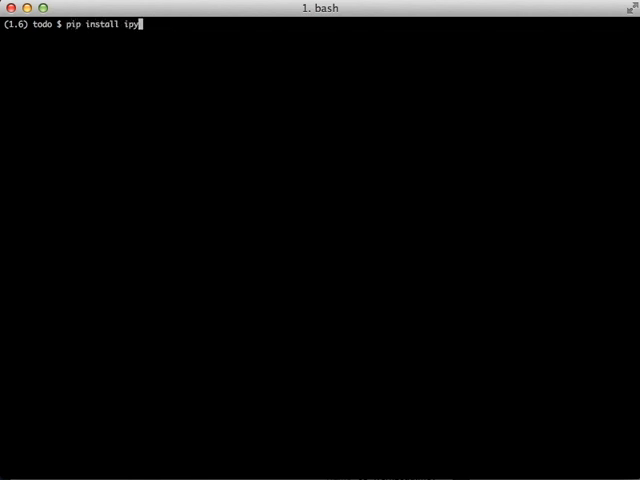
type("thon ipd")
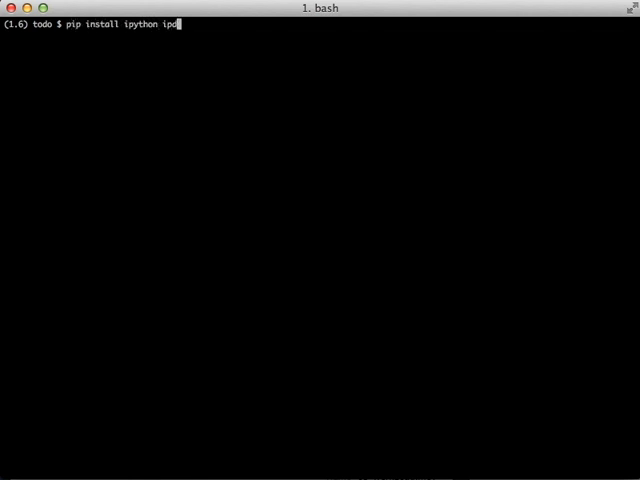
key("Return")
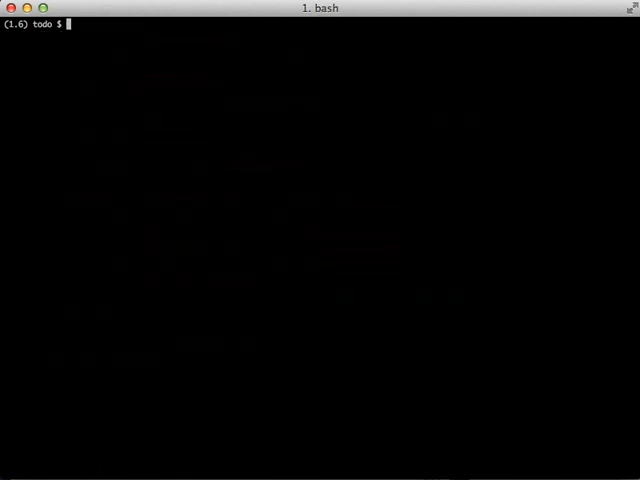
- Start ./manage.py shell_plus, create t = Task() and inspect its title, created and modified fields
type("./manage.py shell")
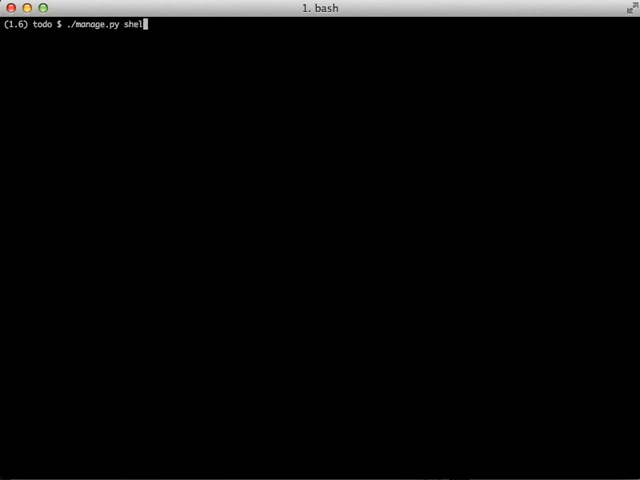
key("Return")
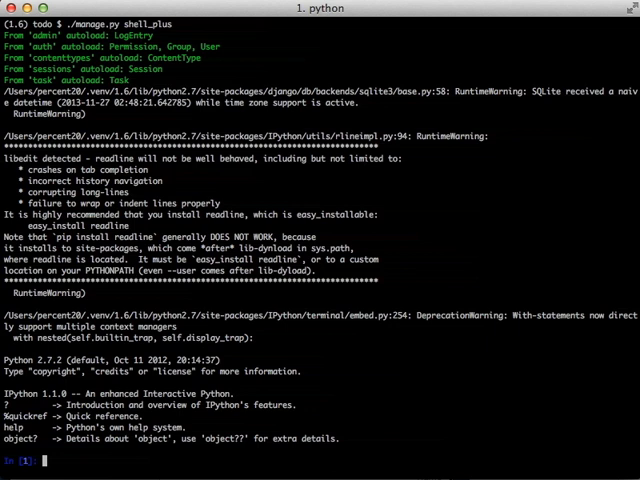
type("t = Task()")
type("t.")
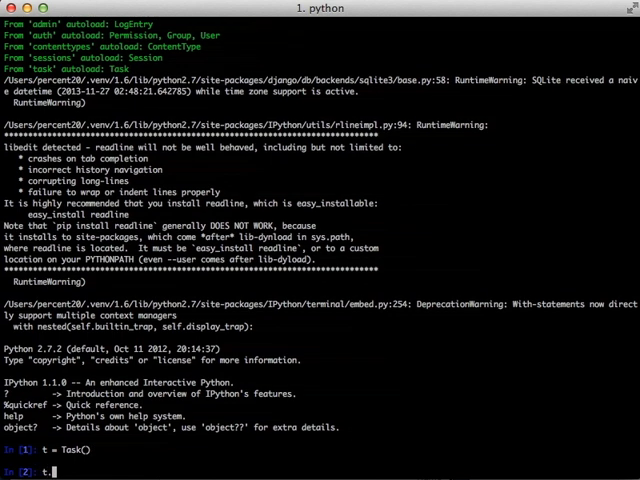
type("itle")
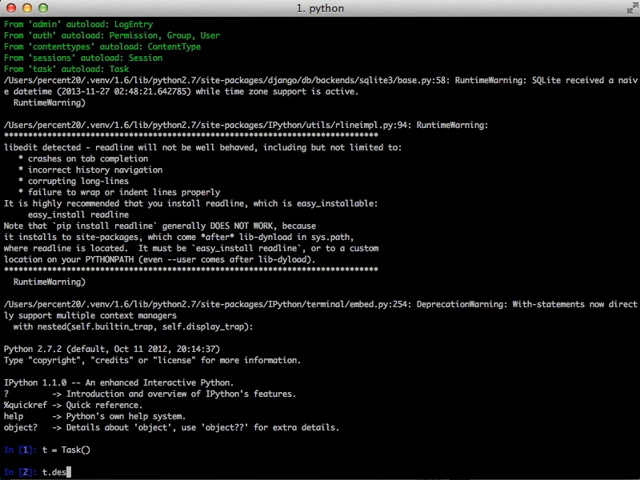
type("cre")
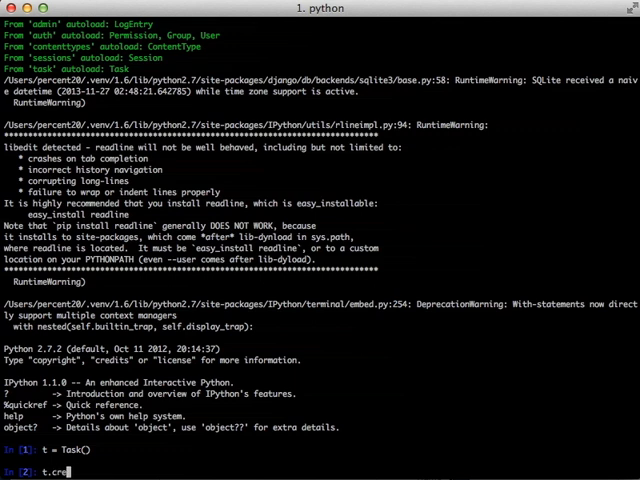
type("modified")
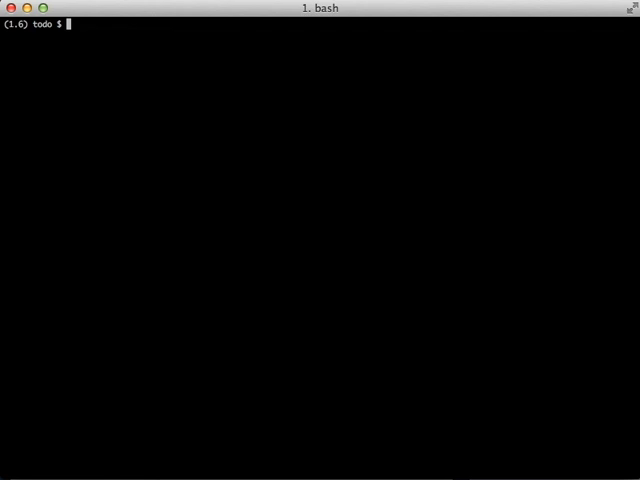
- Install Werkzeug with pip and start ./manage.py runserver_plus
type("pip install")
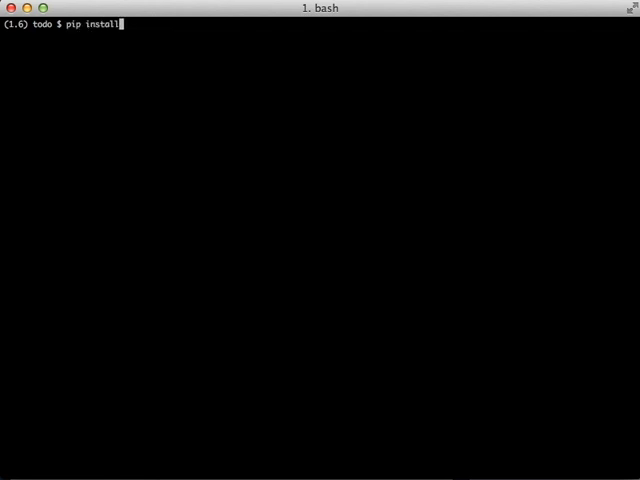
type("Werkzeug")
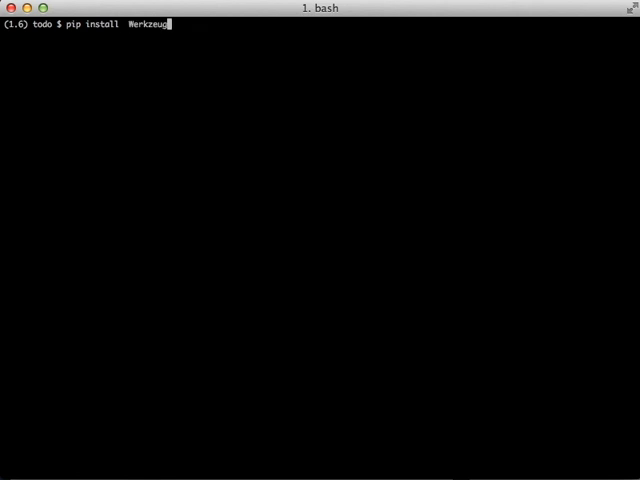
key("Return")
type("./manage.py")
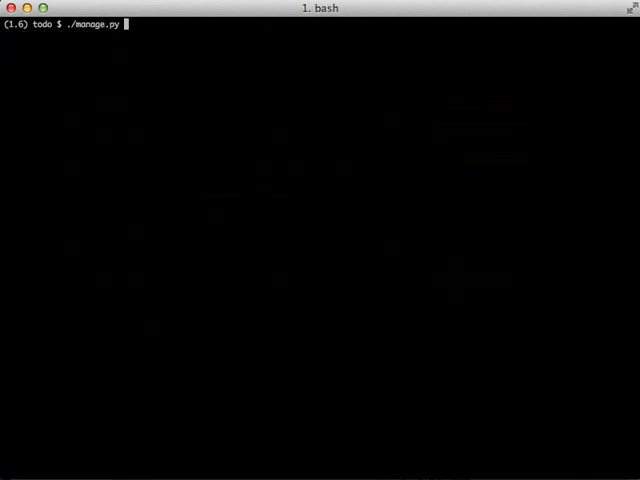
type("runserver_plus")
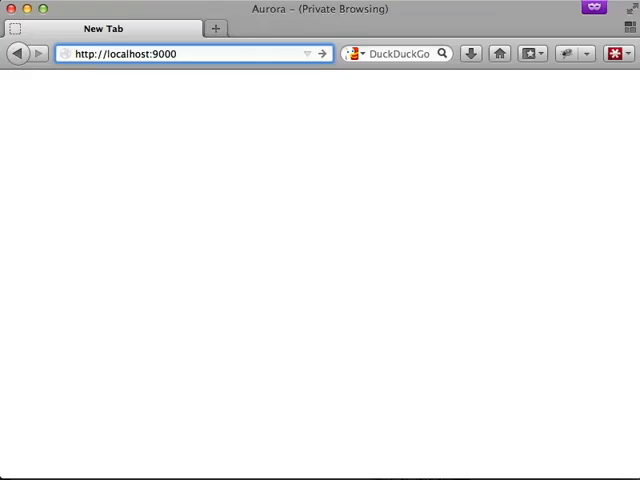
- Load localhost:9000's NameError page and evaluate self in the first traceback frame's console
key("Return")
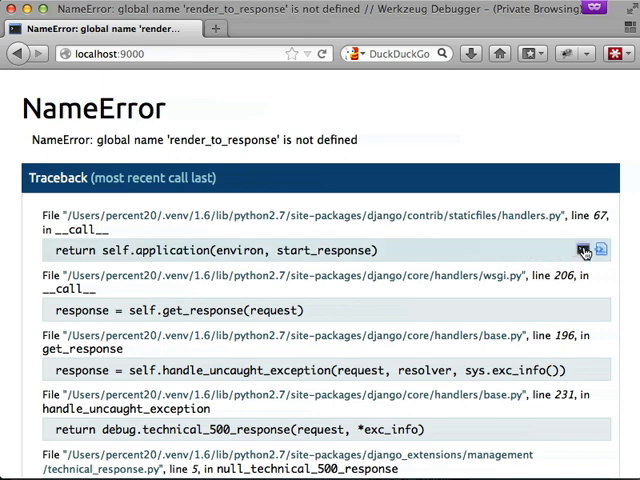
left_click(584, 250)
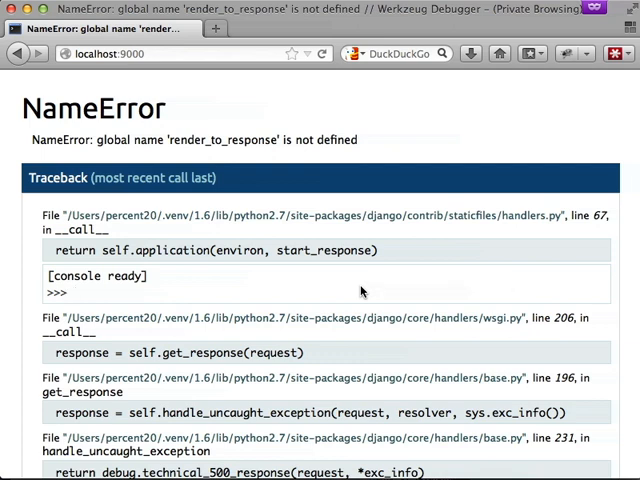
left_click(76, 292)
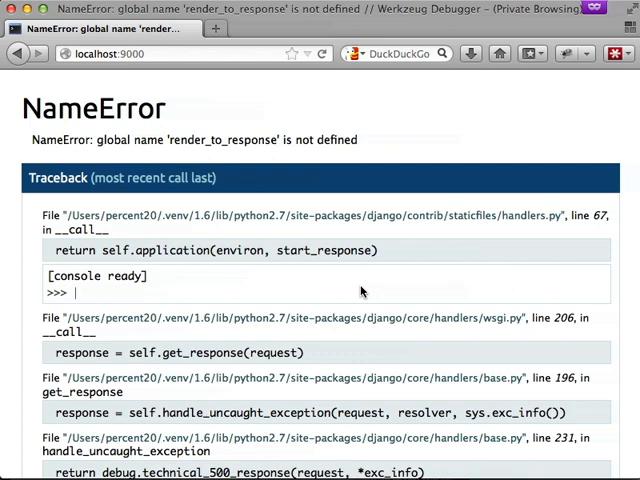
type("self")
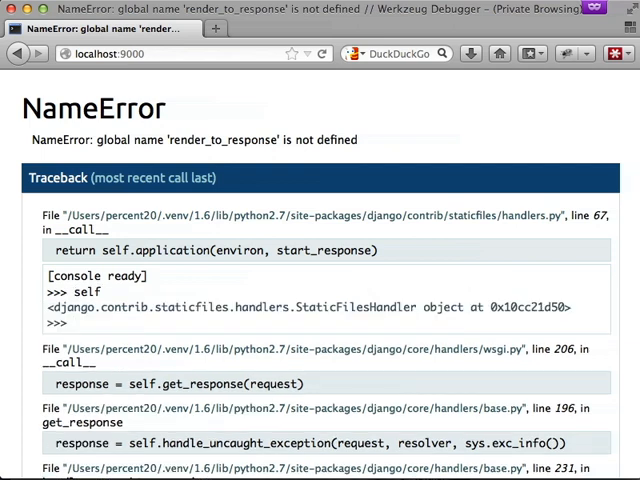
left_click(76, 324)
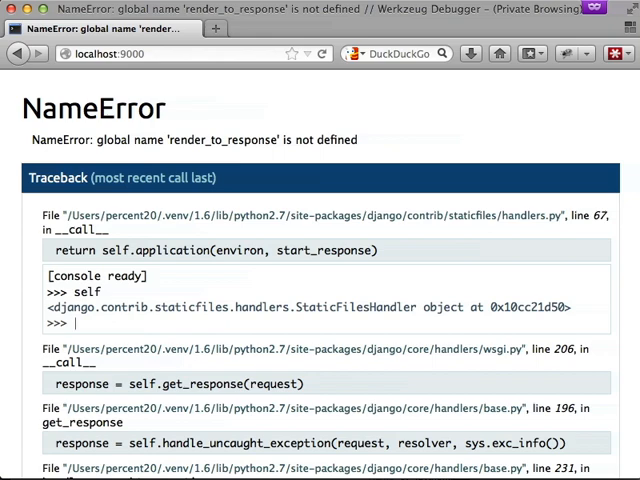
scroll("down", 3)
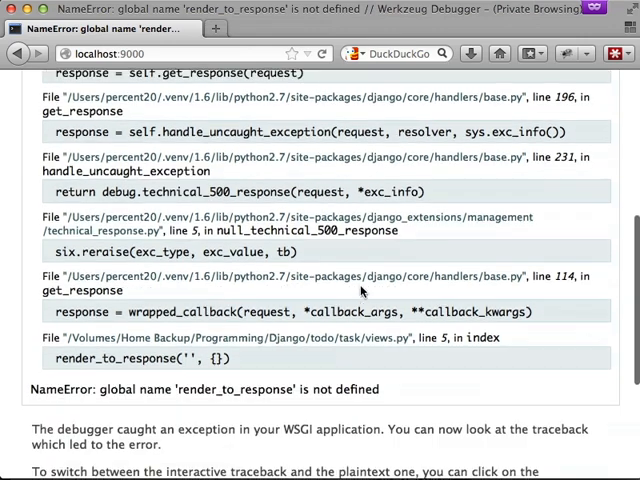
mouse_move(248, 358)
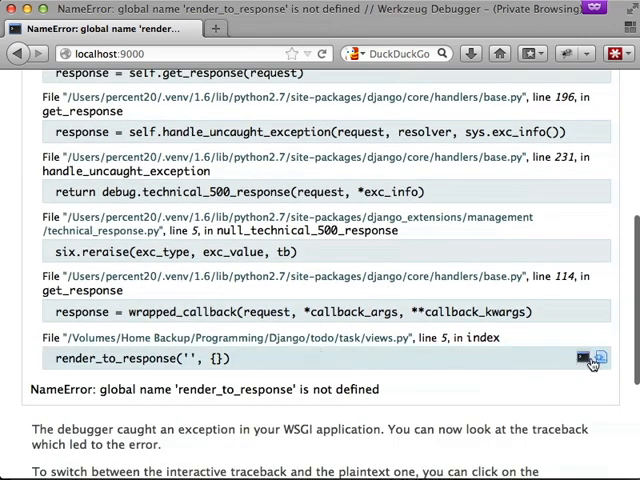
- In the views.py index frame console evaluate data, self and 2 + 2
left_click(592, 358)
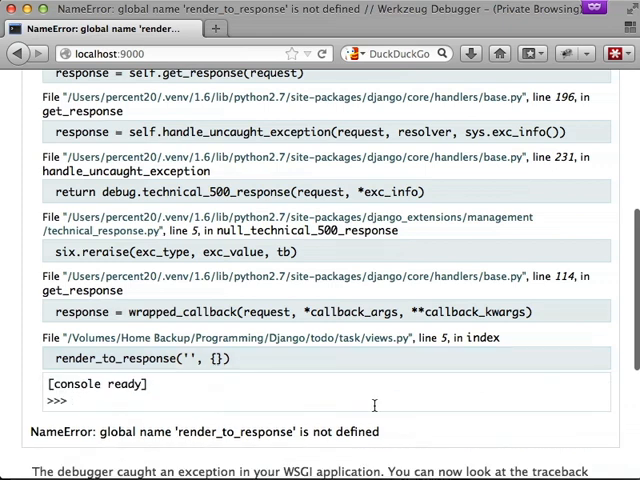
type("data")
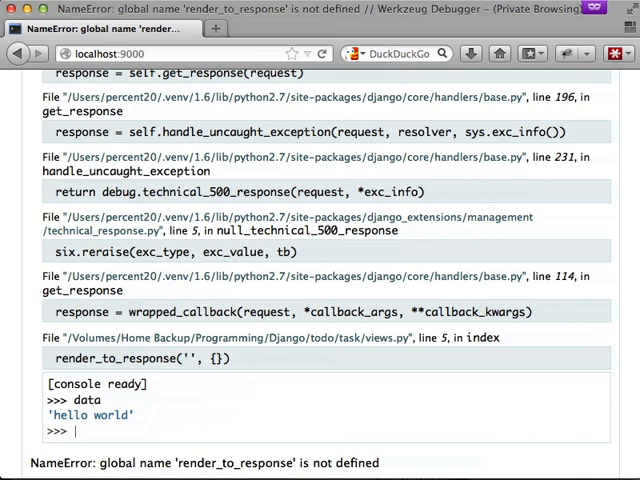
type("self")
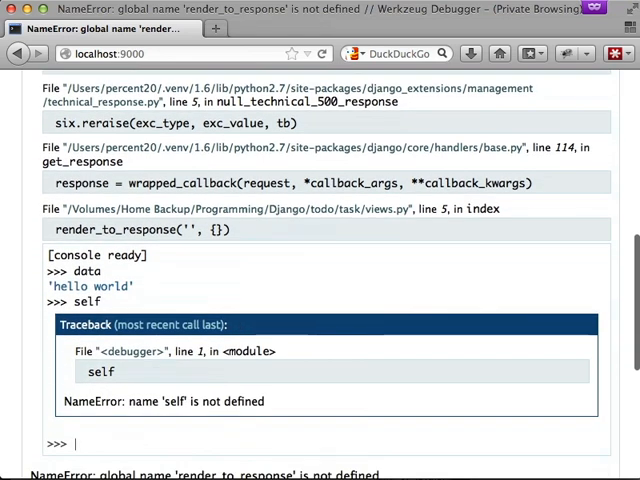
mouse_move(360, 368)
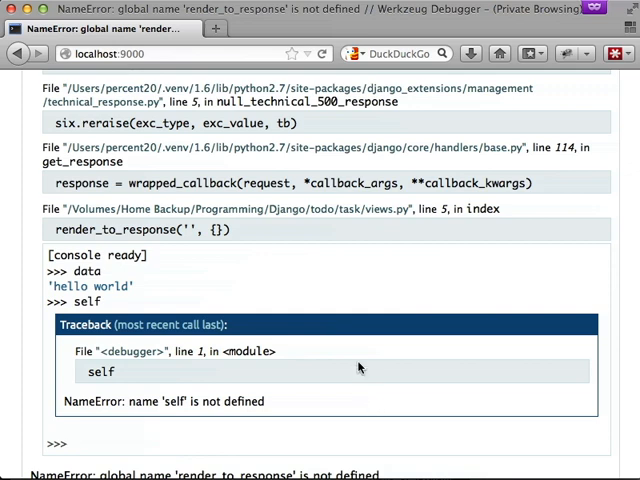
scroll("down", 3)
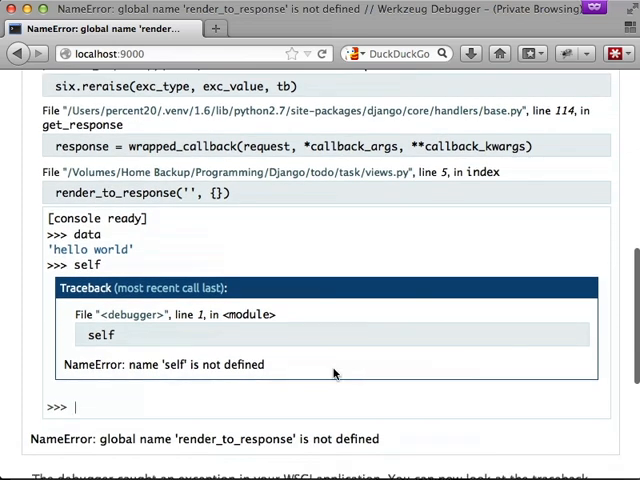
type("2 + 2")
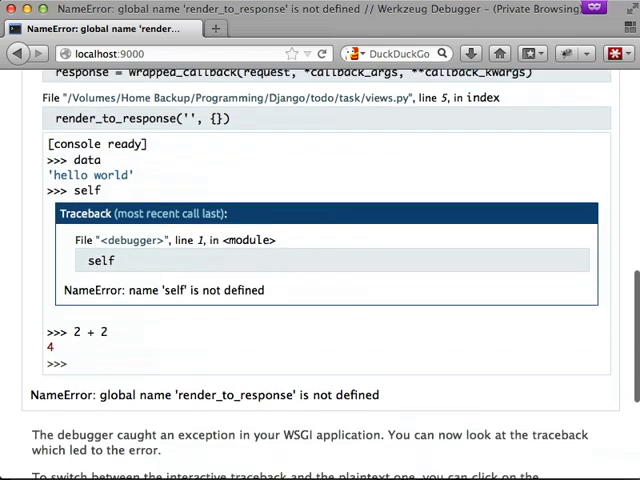
scroll("down", 3)
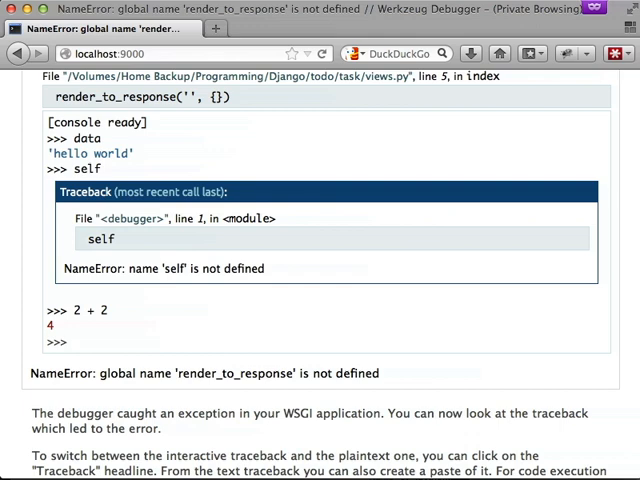
left_click(72, 340)
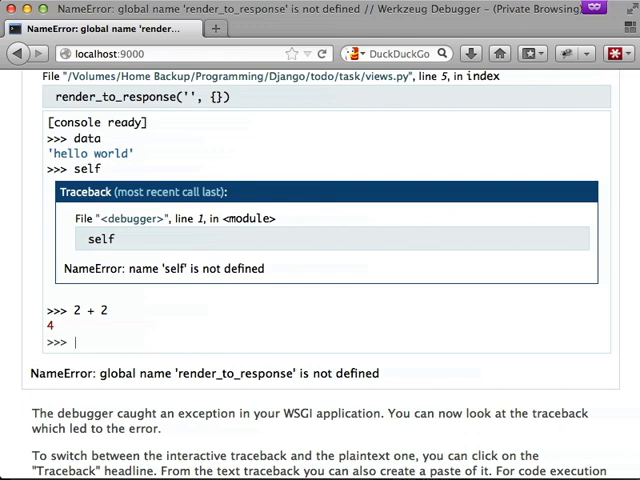